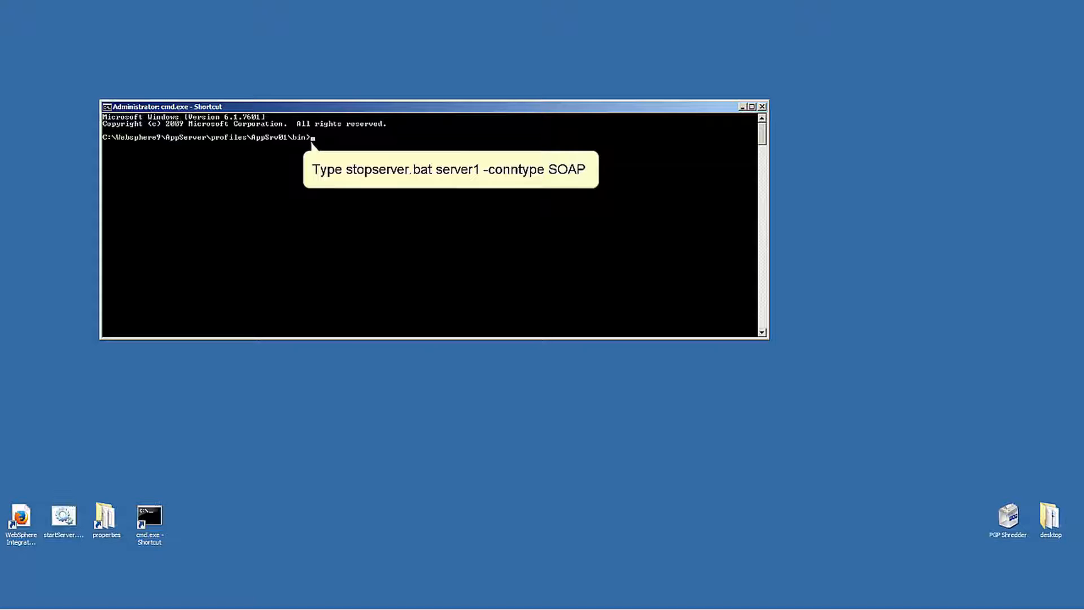
- Run stopServer.bat server1 -conntype SOAP, see the login prompt, and close the console
text(stopserver.bat server1 -conntype SOAP)
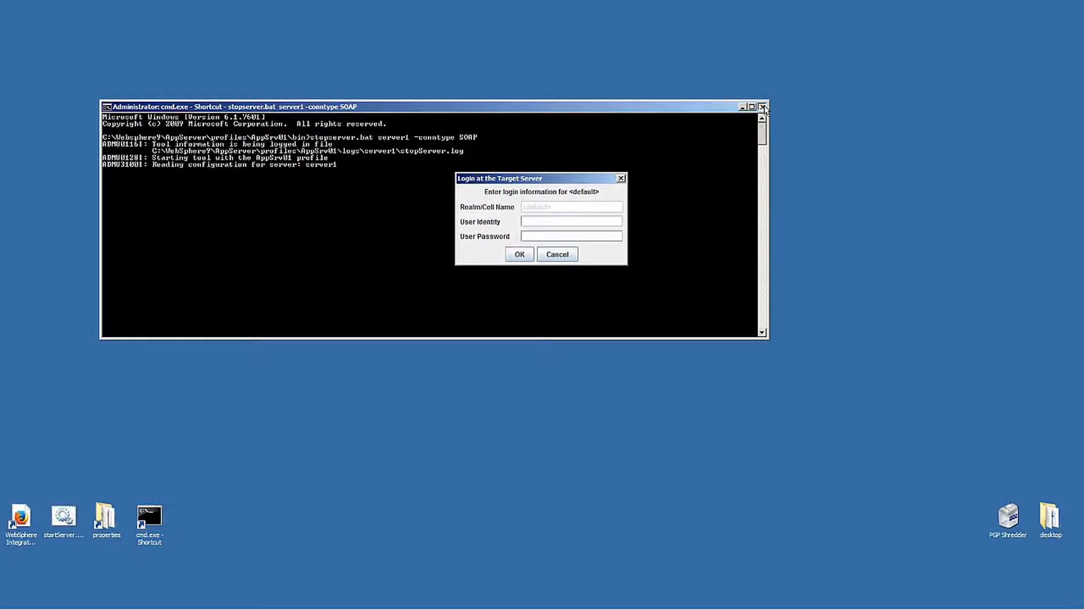
click(761, 106)
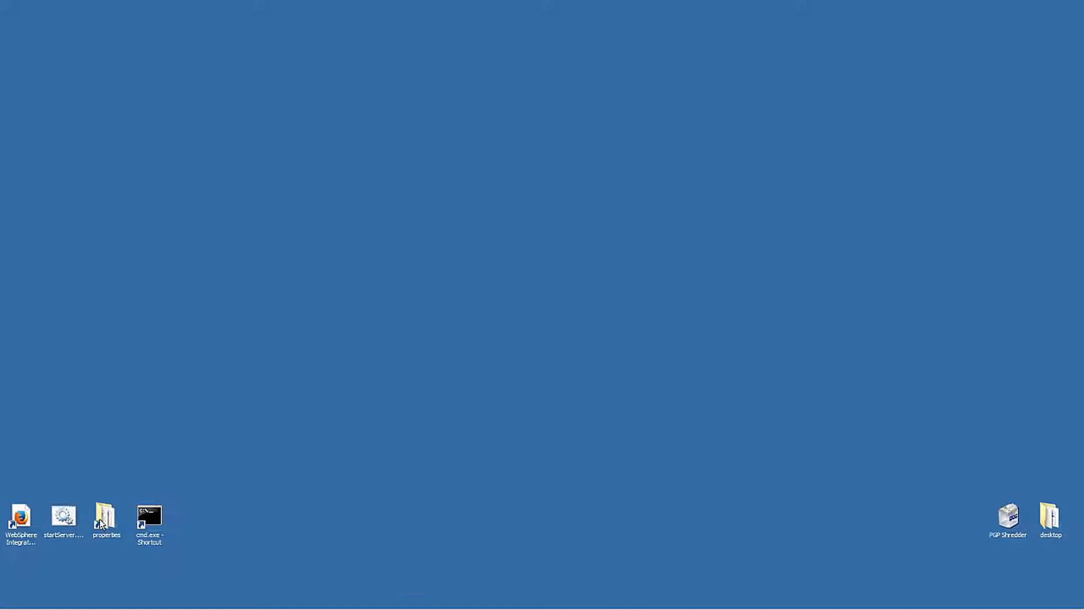
- From the properties folder, open soap.client.props in UltraEdit-32
double_click(107, 515)
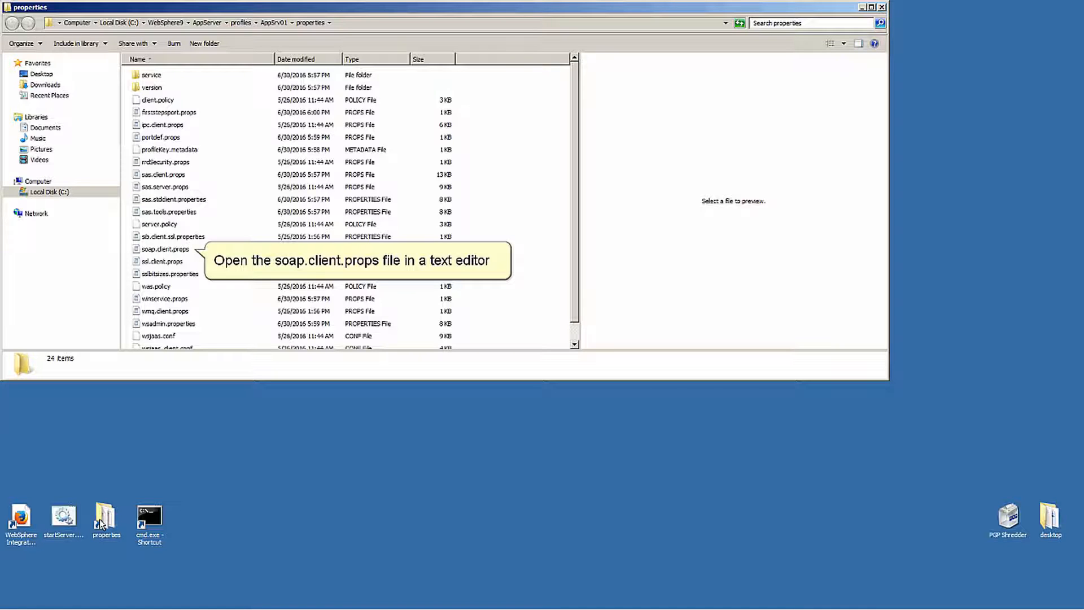
click(164, 249)
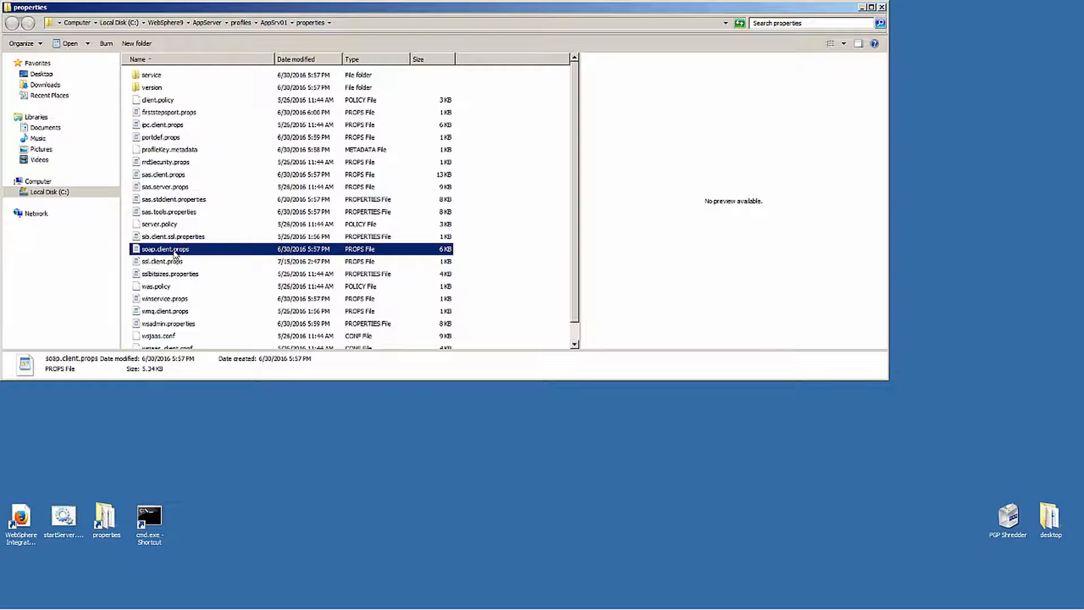
right_click(163, 248)
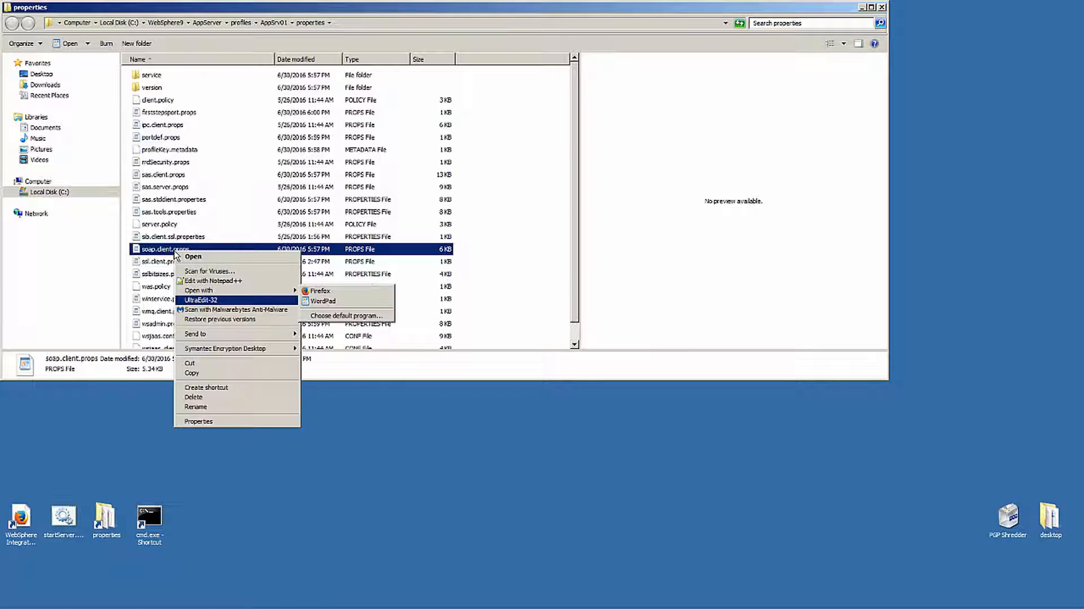
mouse_move(222, 301)
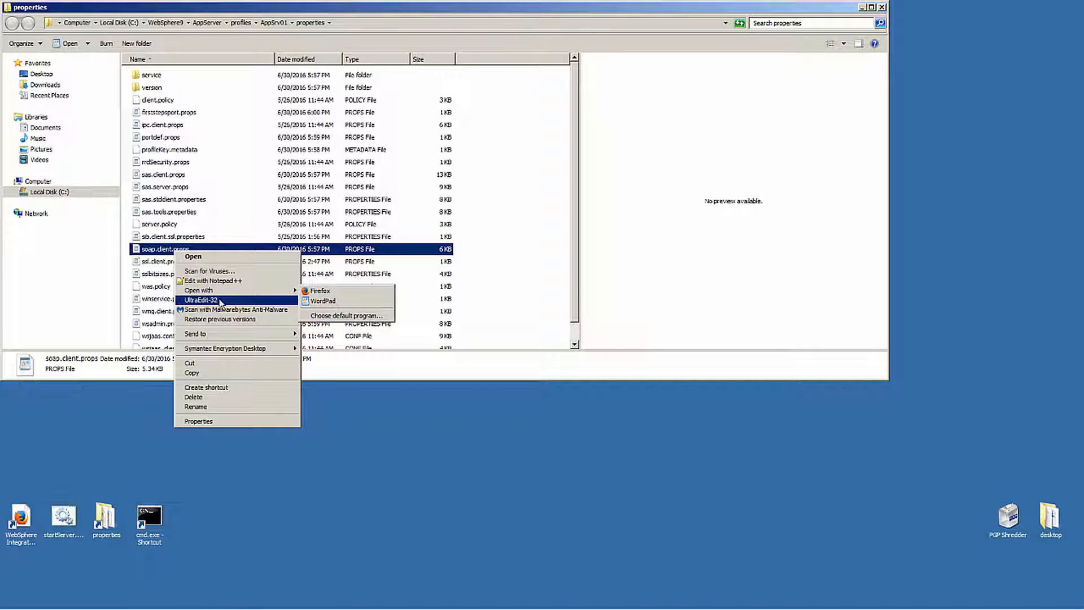
click(199, 299)
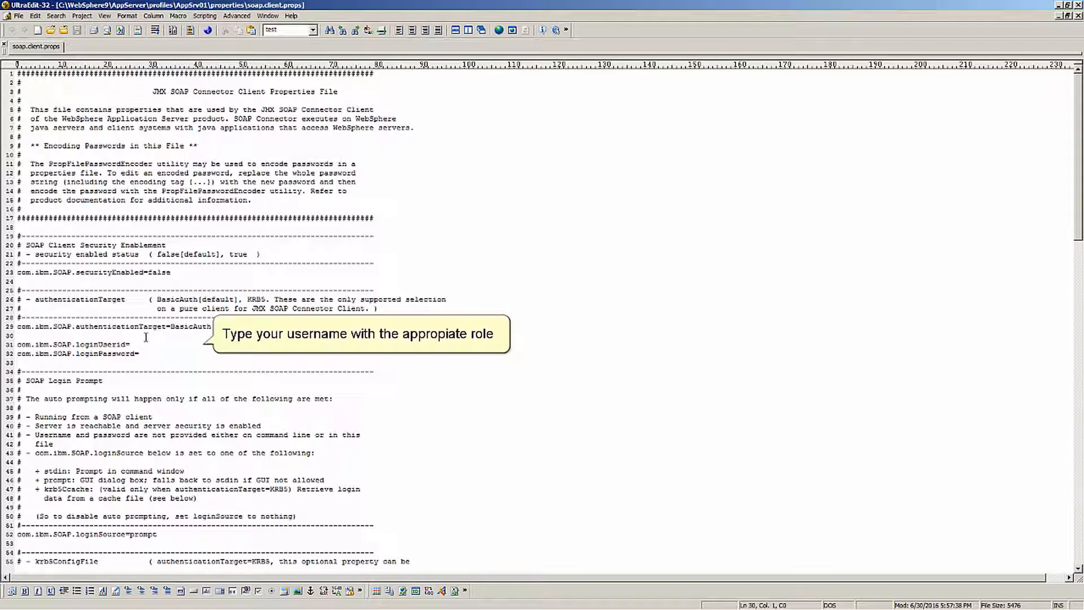
click(133, 343)
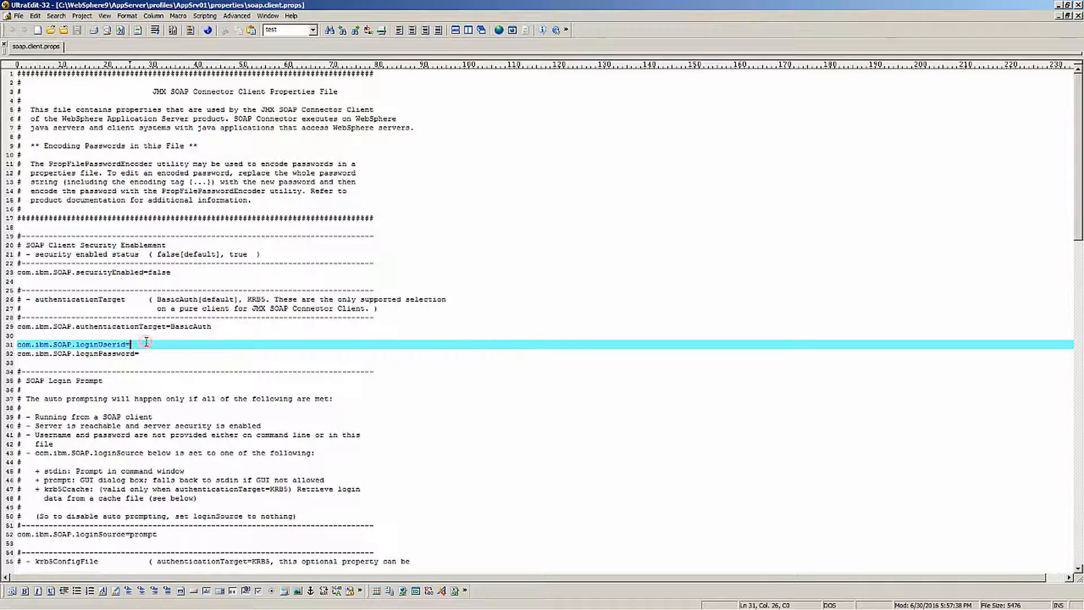
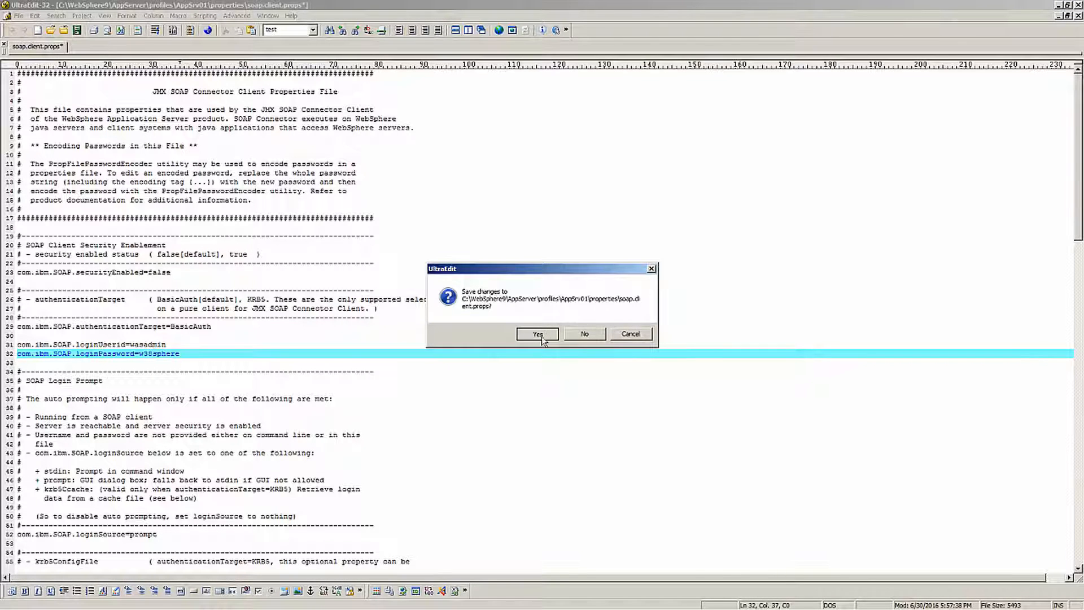
click(537, 333)
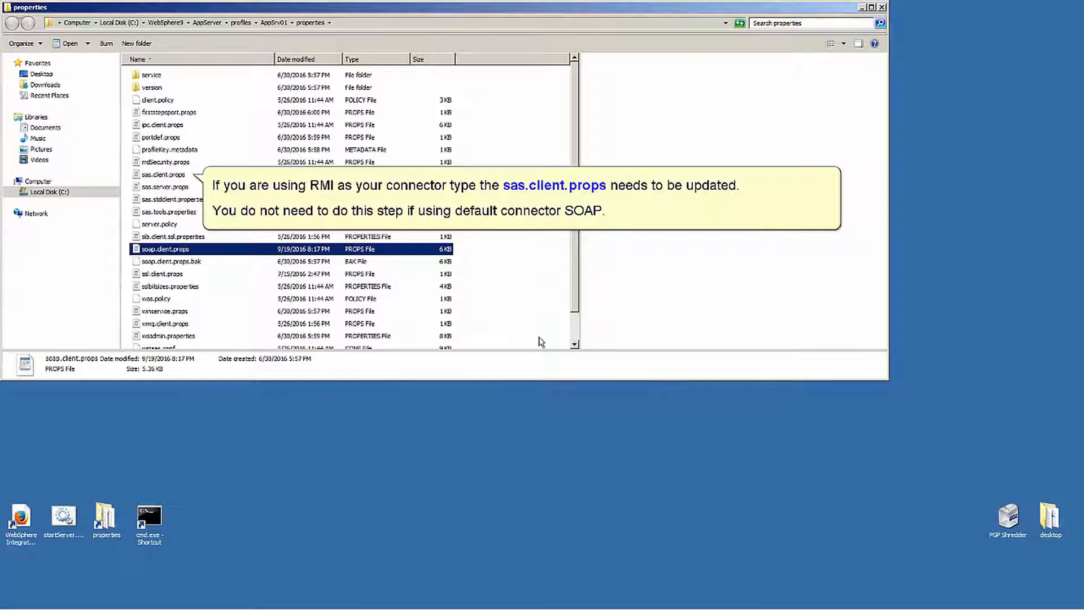
- Open sas.client.props from the properties folder in UltraEdit-32
click(162, 174)
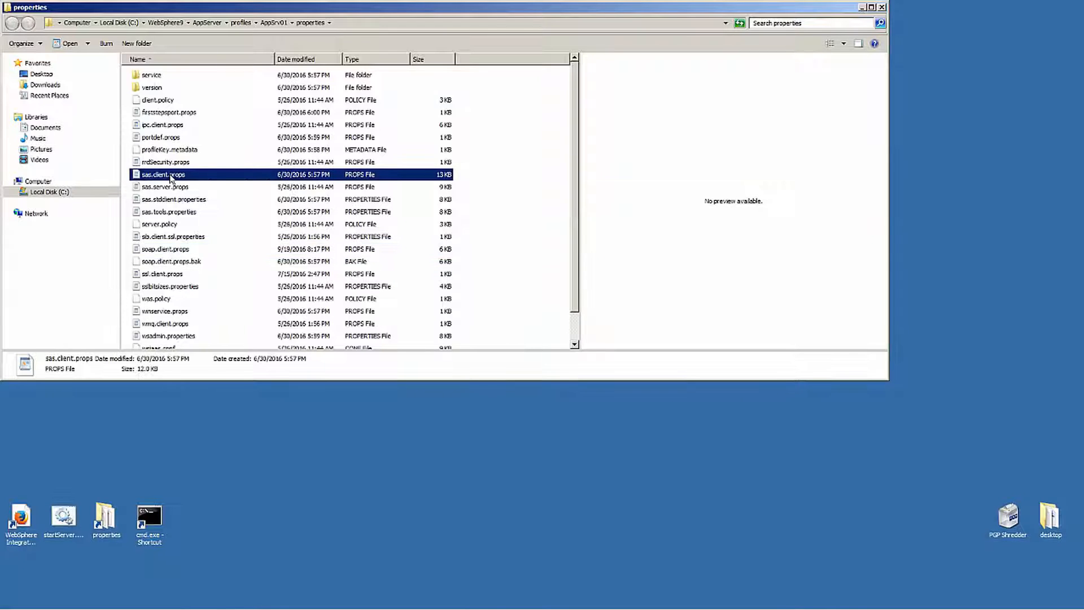
mouse_move(169, 175)
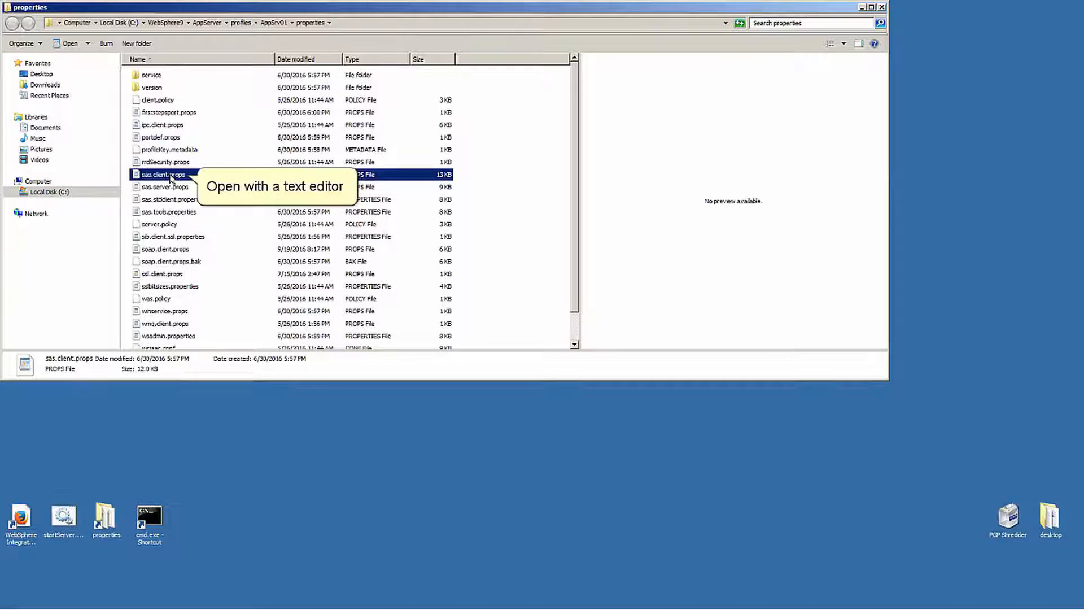
right_click(164, 174)
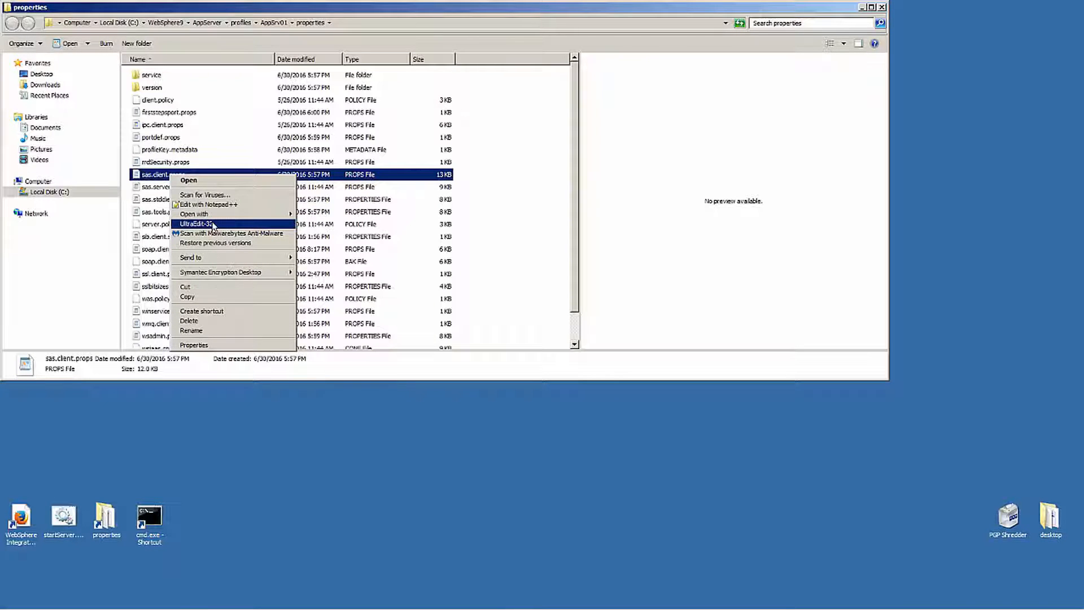
click(196, 223)
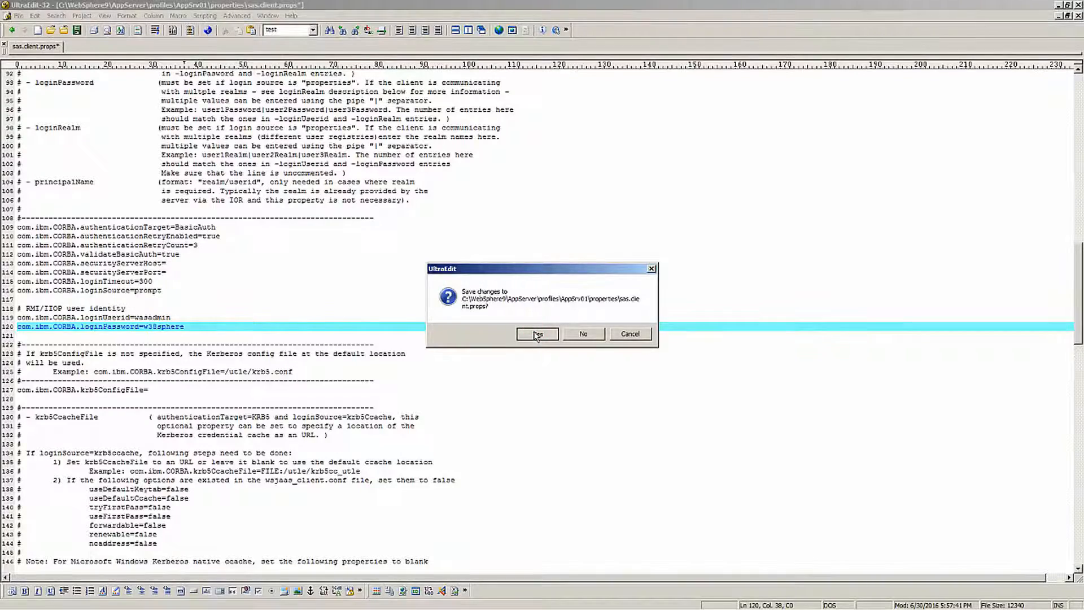
- Save sas.client.props with the CORBA wasadmin login user id and password filled in
click(538, 333)
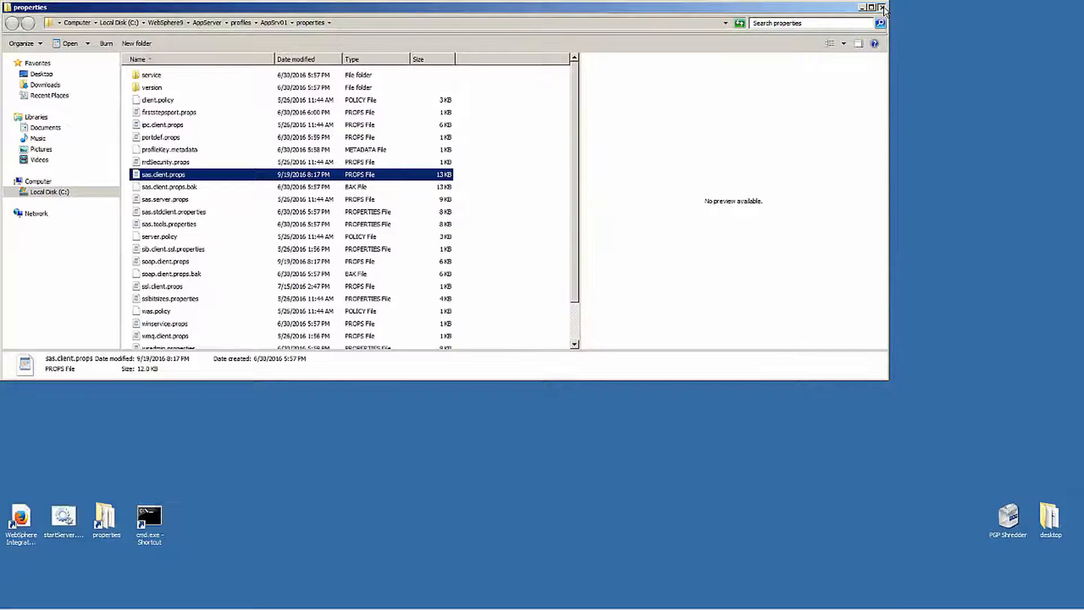
- Close Explorer and launch a new Command Prompt to rerun stopServer server1 over SOAP
click(883, 6)
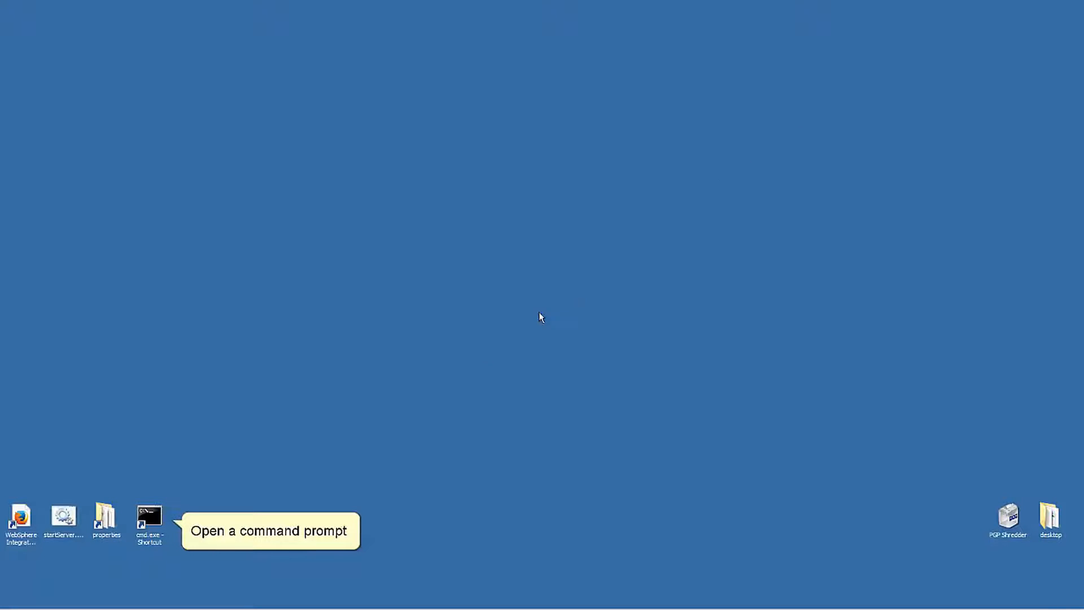
double_click(148, 516)
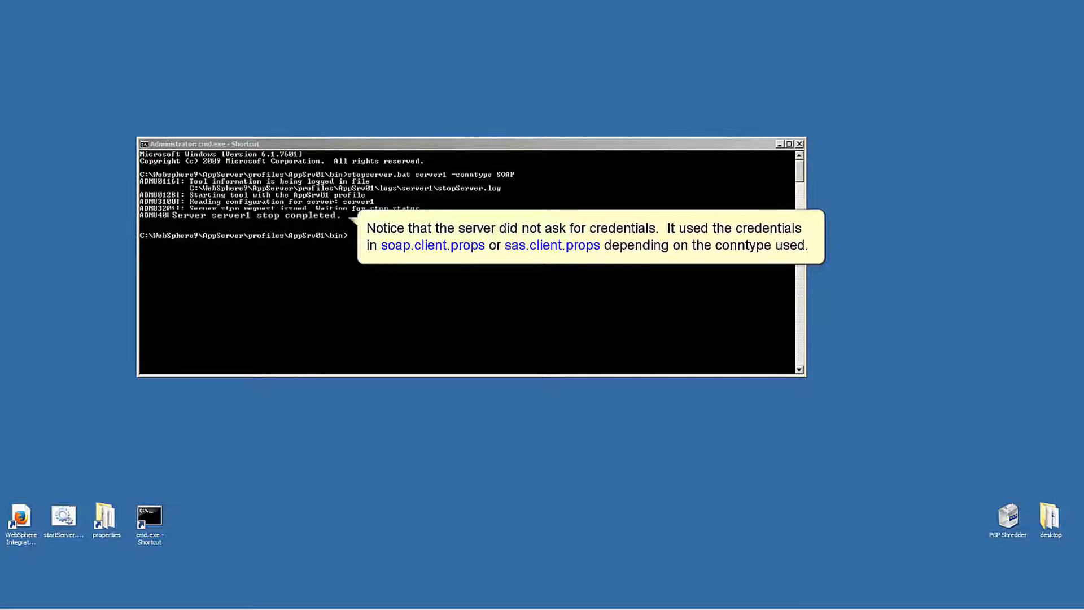
- Navigate to the AppSrv01\bin folder and select PropFilePasswordEncoder.bat to preview it
double_click(104, 515)
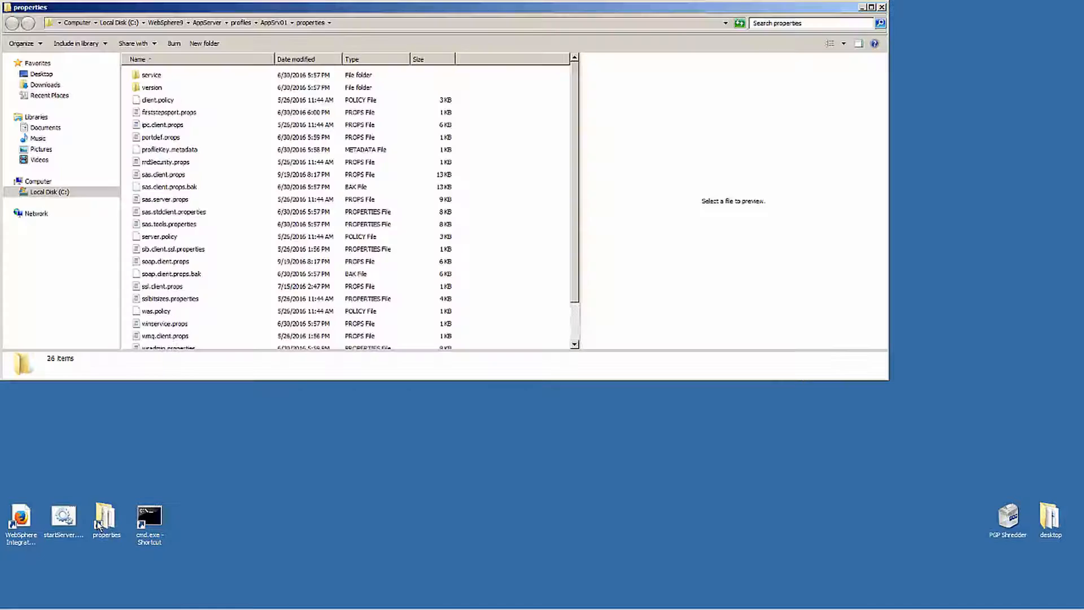
mouse_move(128, 499)
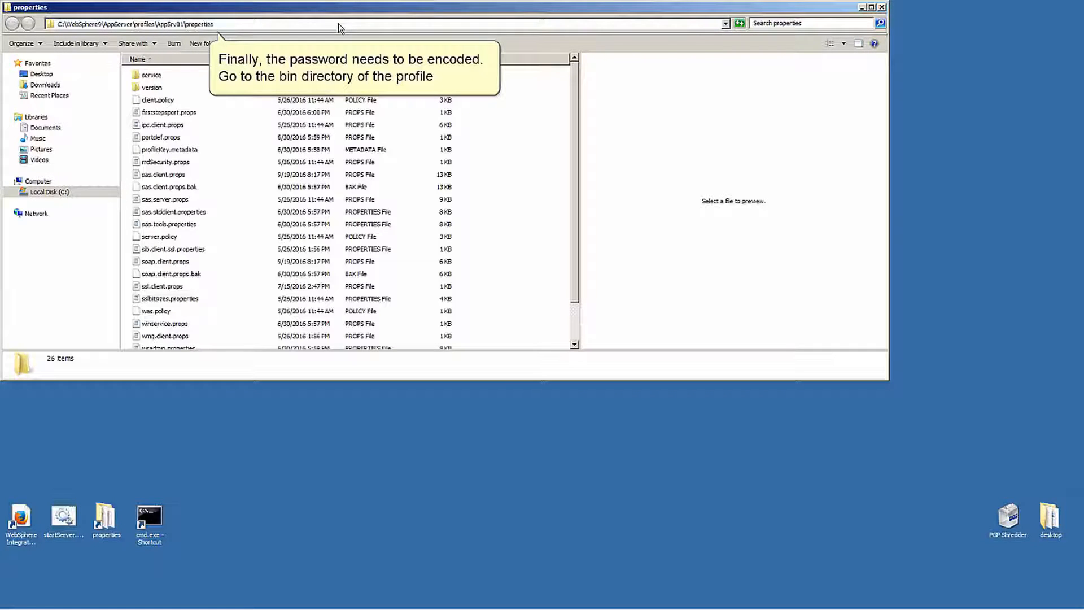
click(339, 24)
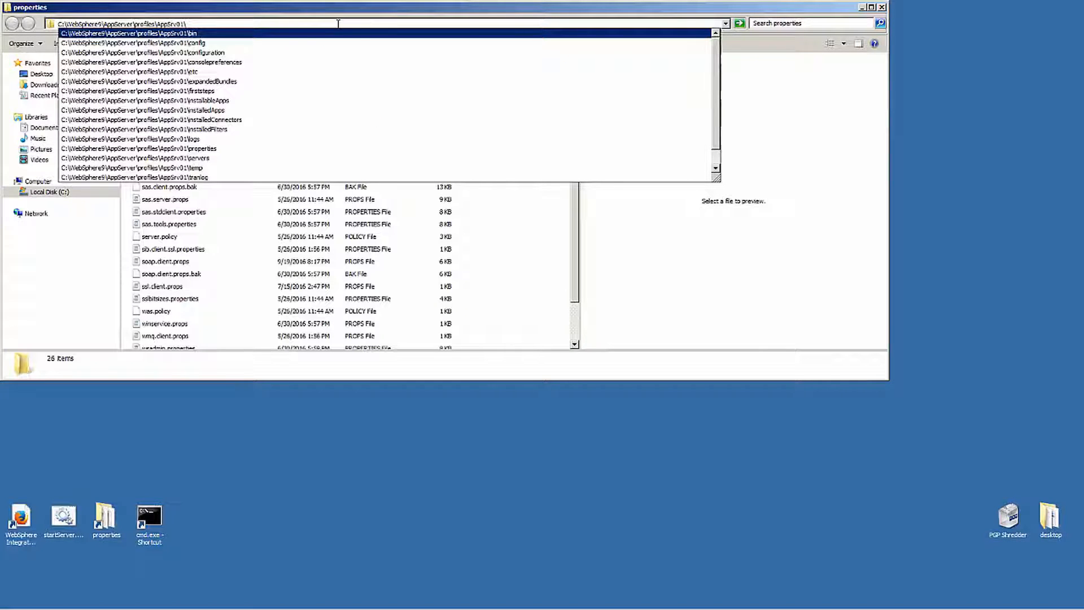
click(141, 35)
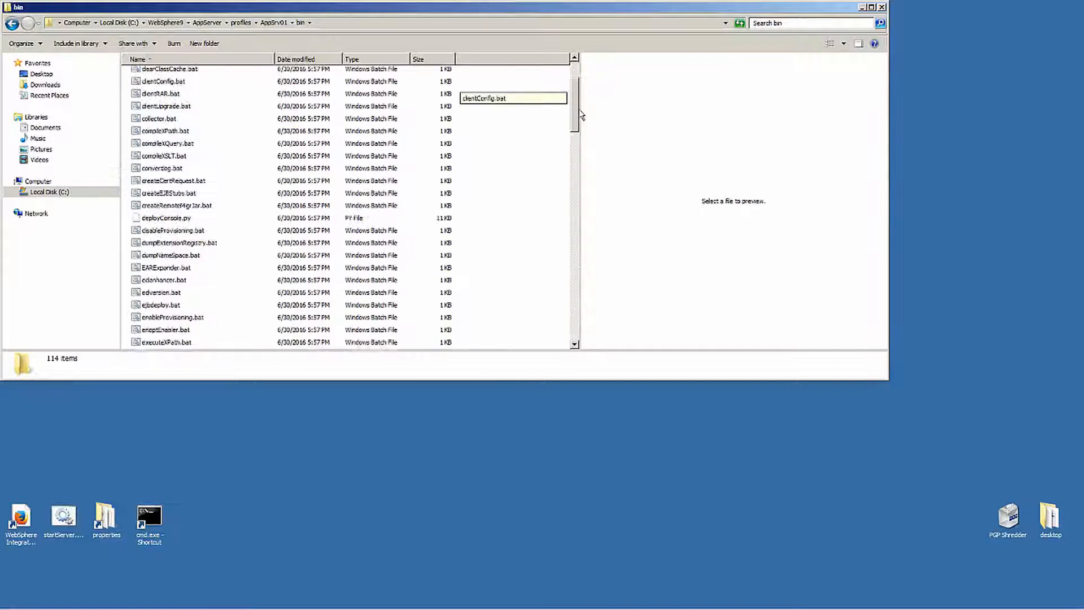
scroll(down, 3)
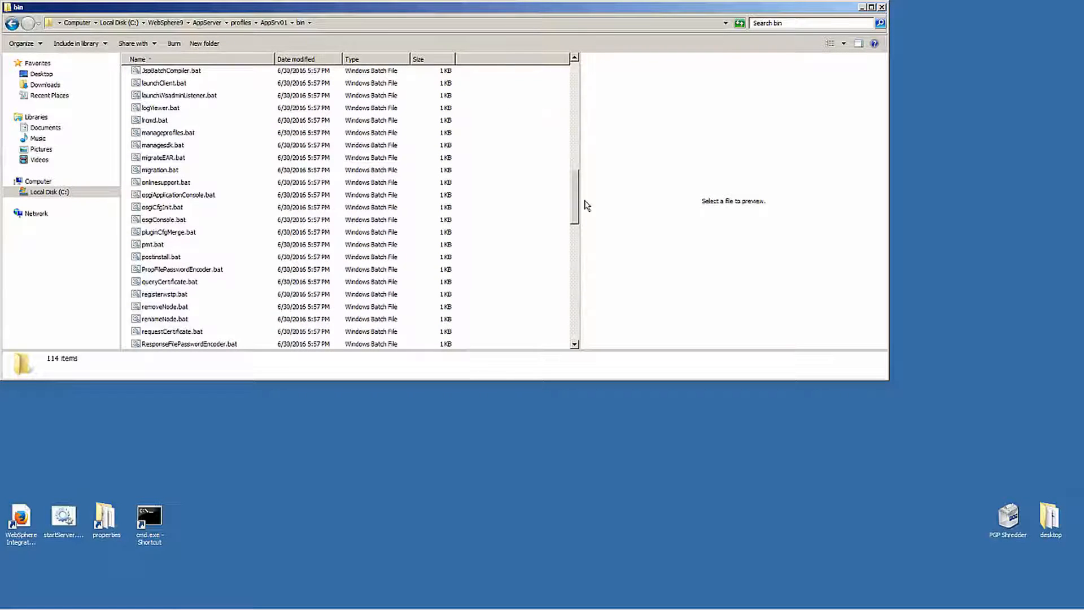
mouse_move(423, 255)
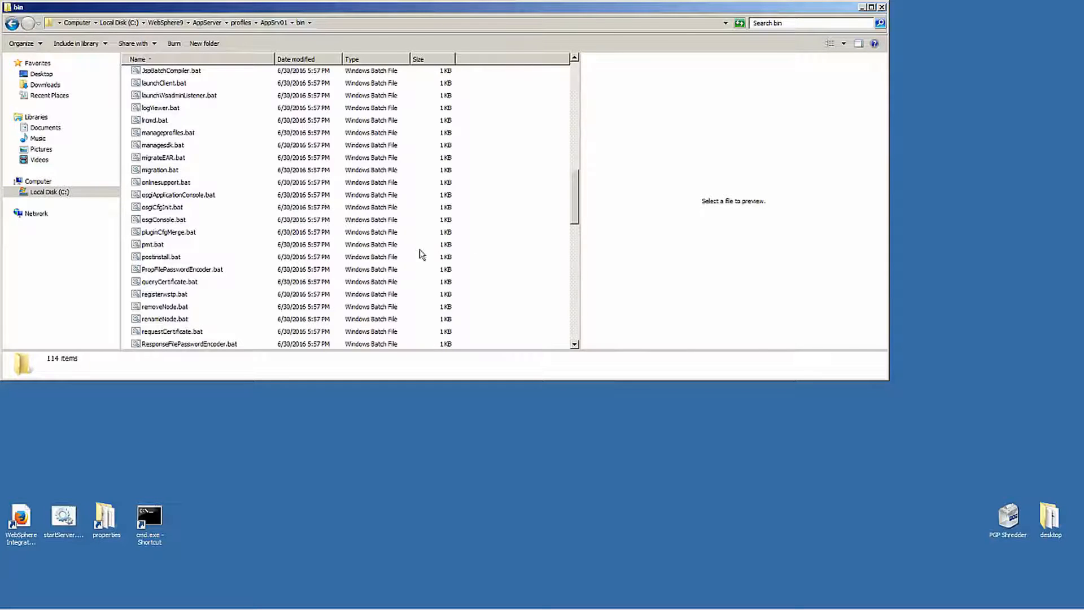
click(169, 268)
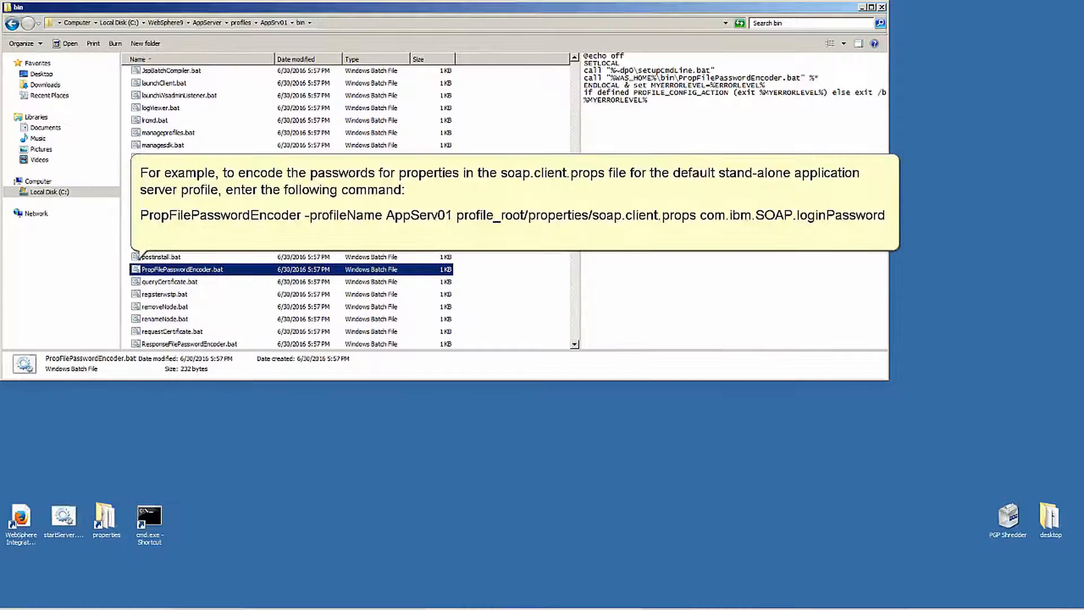